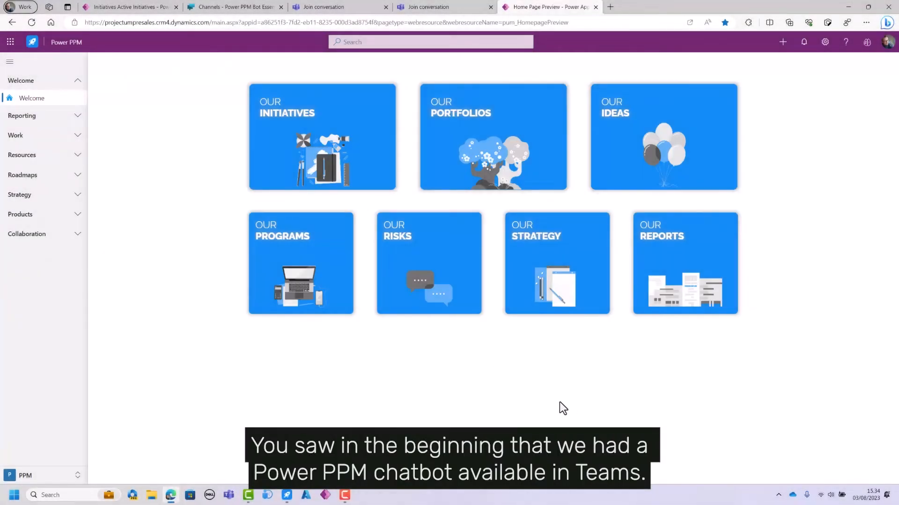
mouse_move(547, 392)
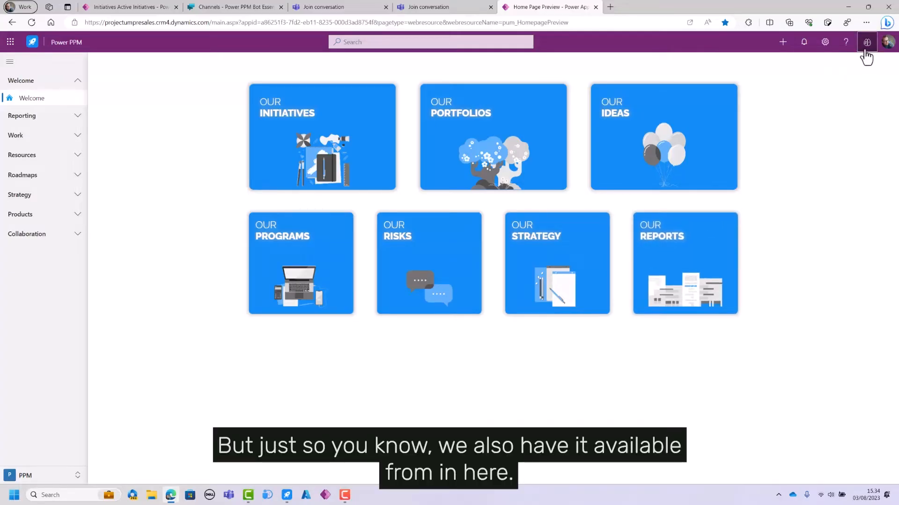
Step: Greet the copilot with 'hi' in the chat pane beside the home page
click(866, 42)
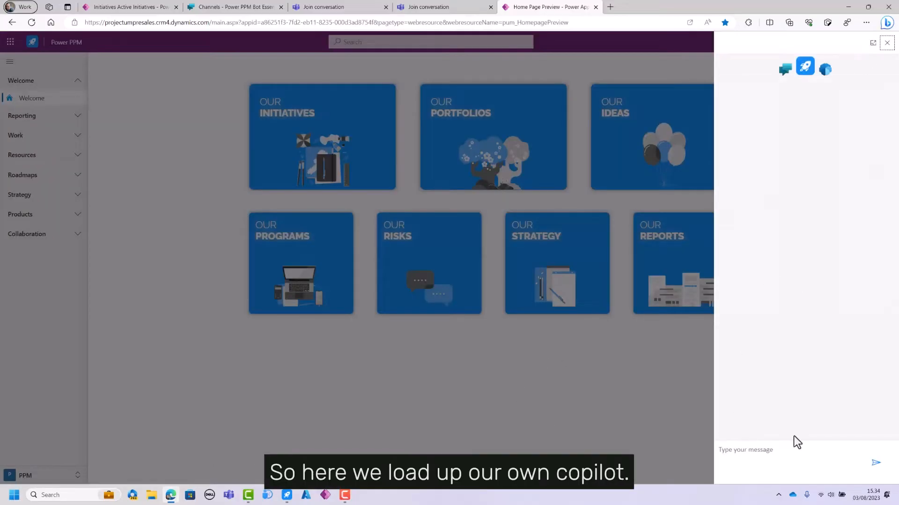
text(hi)
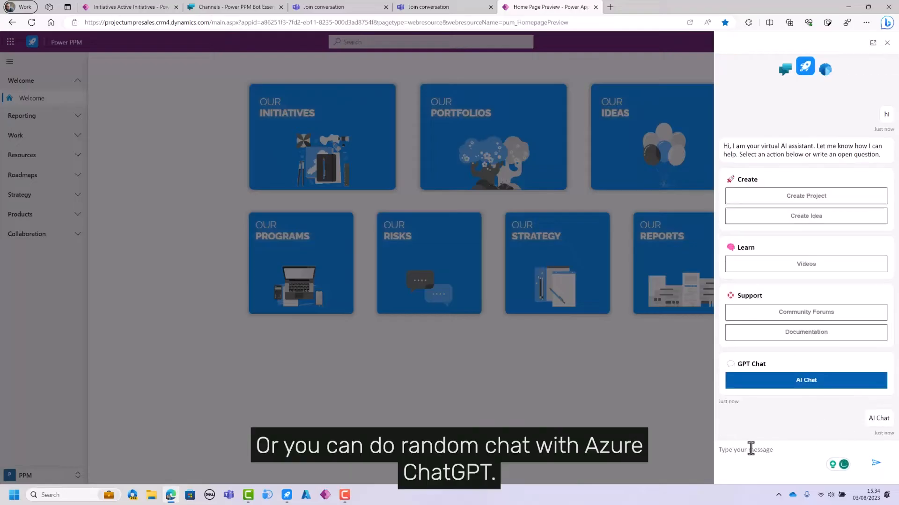
Step: Write the question 'what are the typical phases in a Prince2 project' in the message box
click(805, 380)
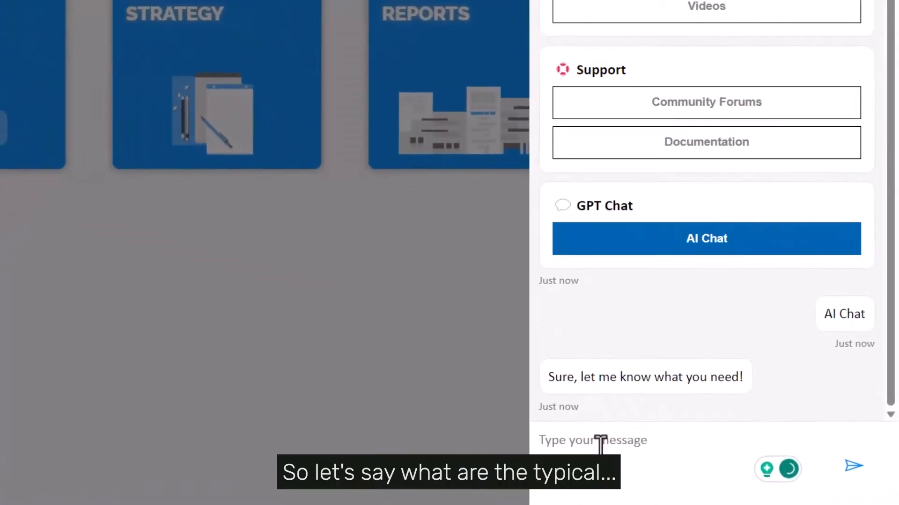
text(what are the tuy)
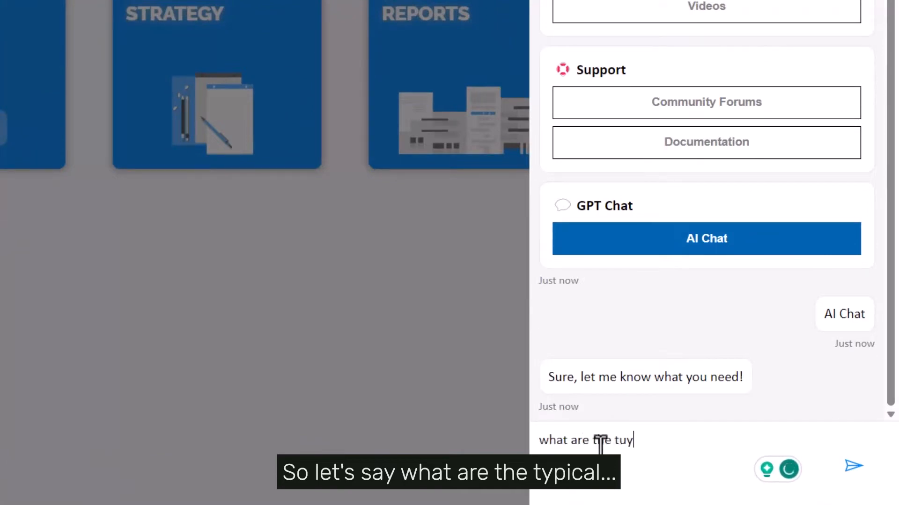
text(u)
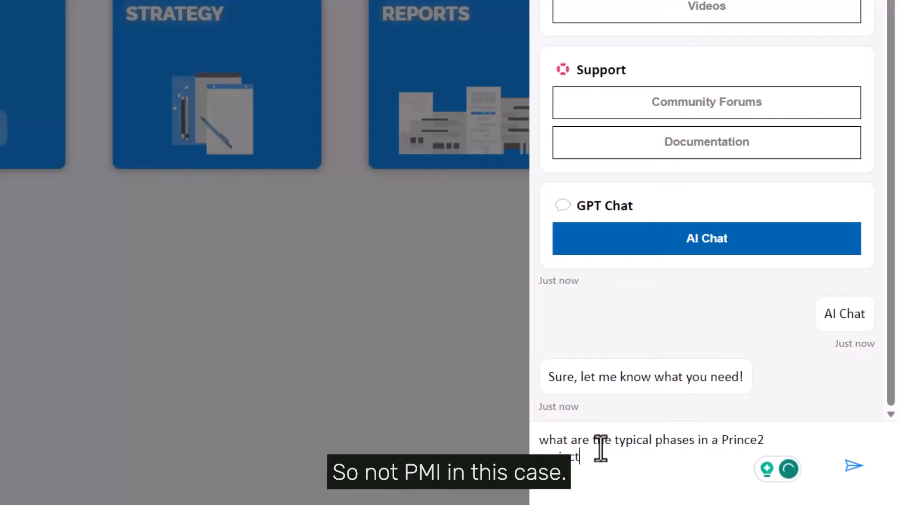
Step: Send the Prince2 phases question and read the seven-phase answer down to 'Need more help?'
click(854, 465)
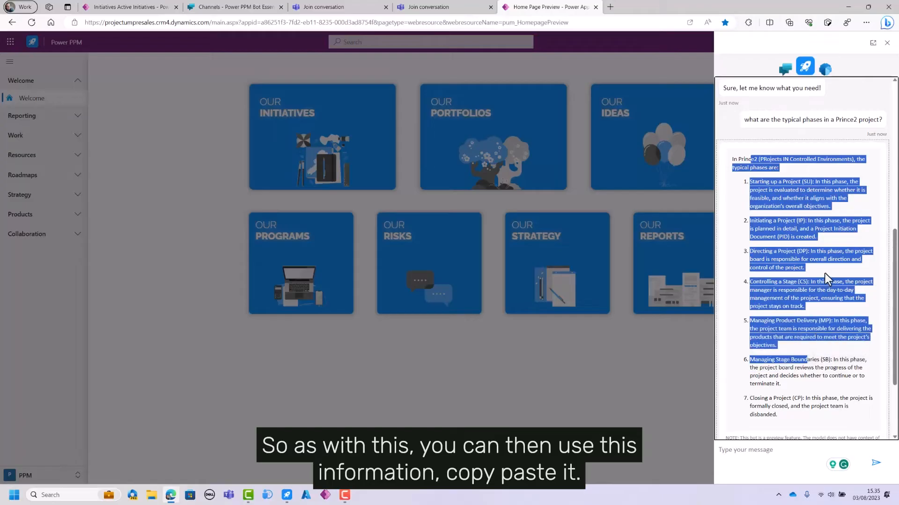
scroll(down, 3)
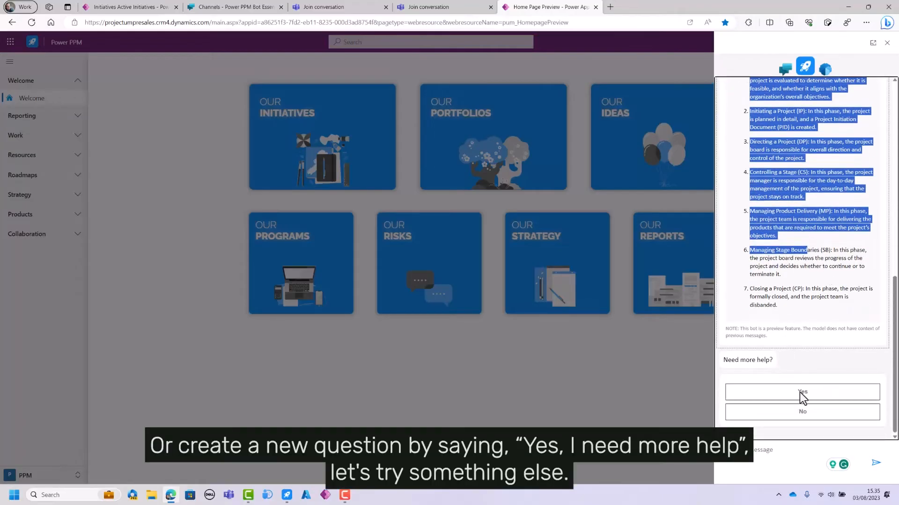
Step: Answer Yes to more help and write 'give me 2 ideas for reducing customer churn'
click(802, 393)
text(give me)
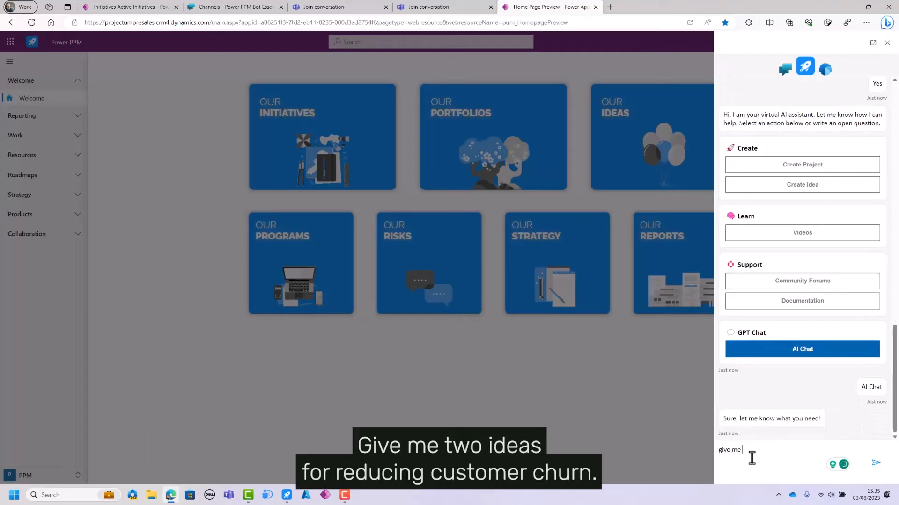
text(2 ideas for)
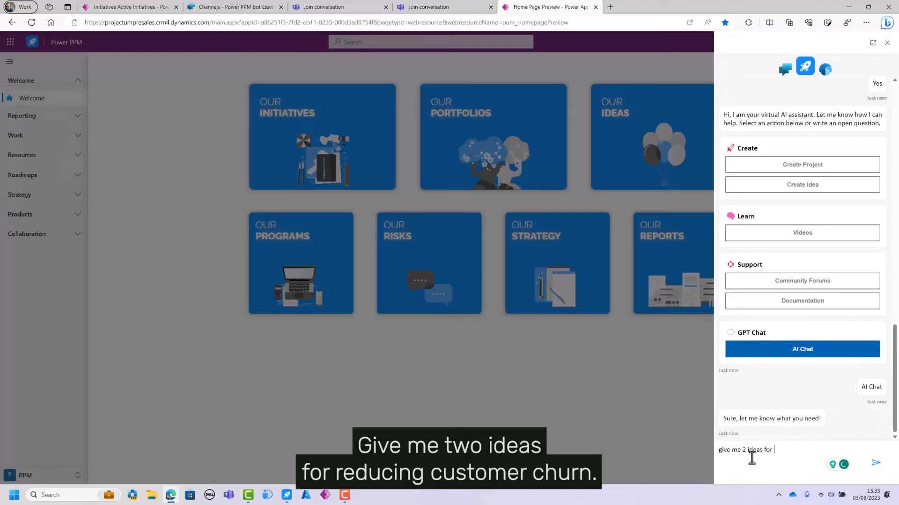
text(reducing custome)
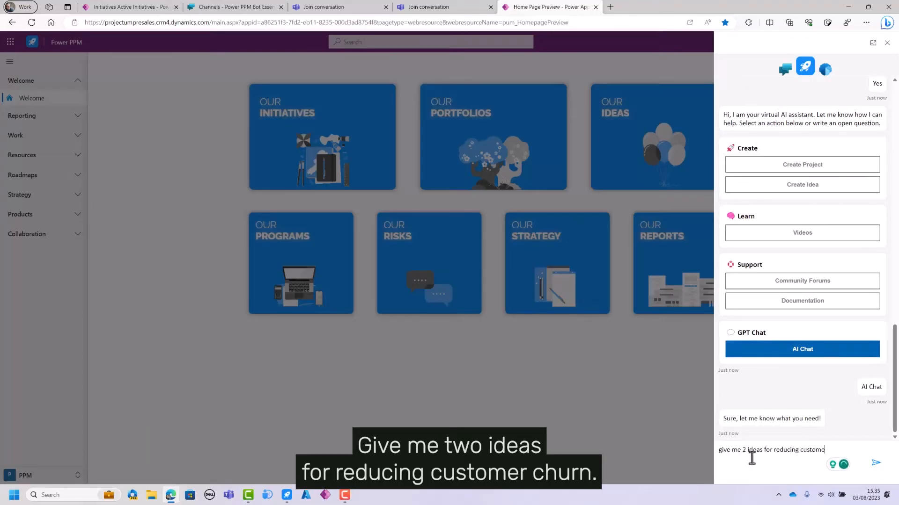